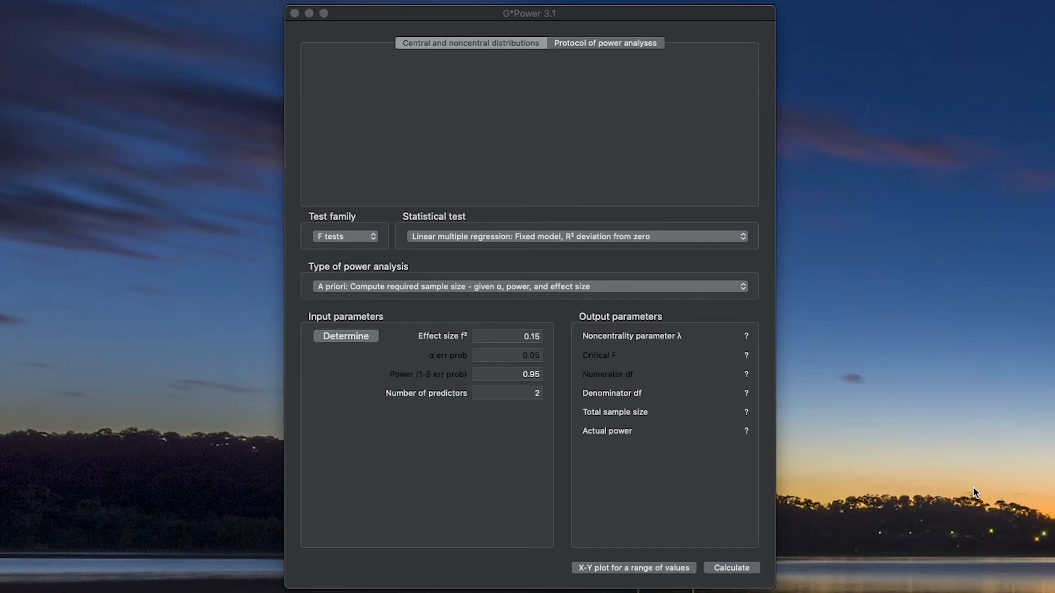
# Show the list of available F tests in the focused G*Power window.
pyautogui.click(732, 567)
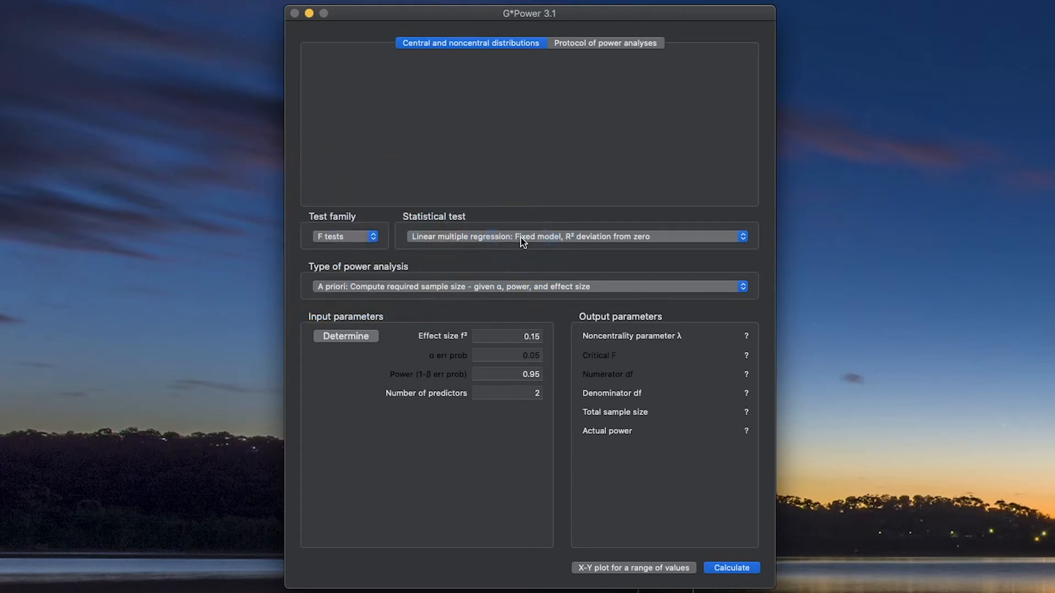
pyautogui.click(577, 237)
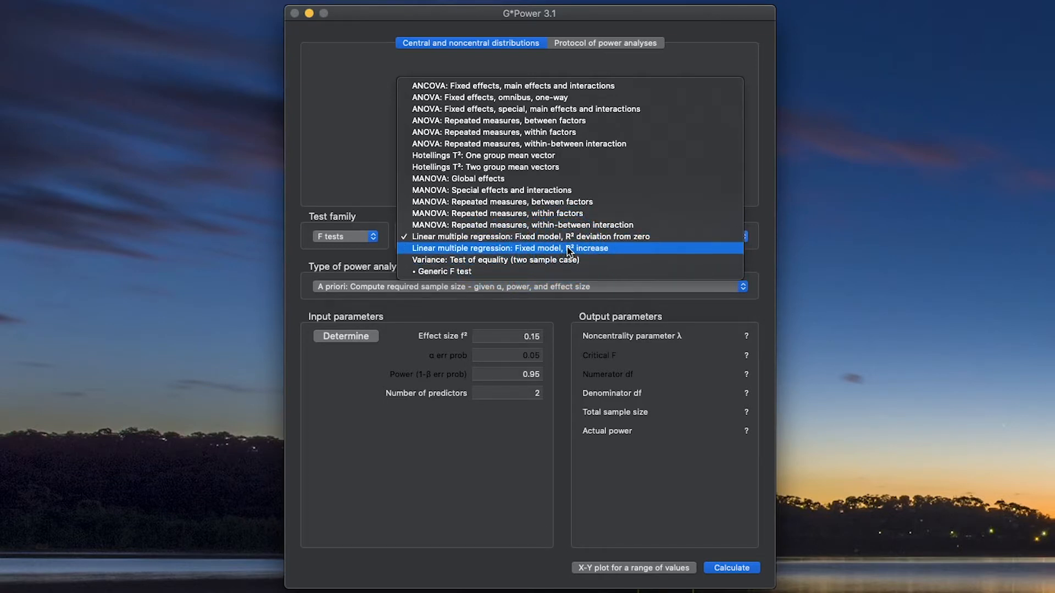
# Dismiss the test list, keeping Linear multiple regression, R² deviation from zero.
pyautogui.click(567, 249)
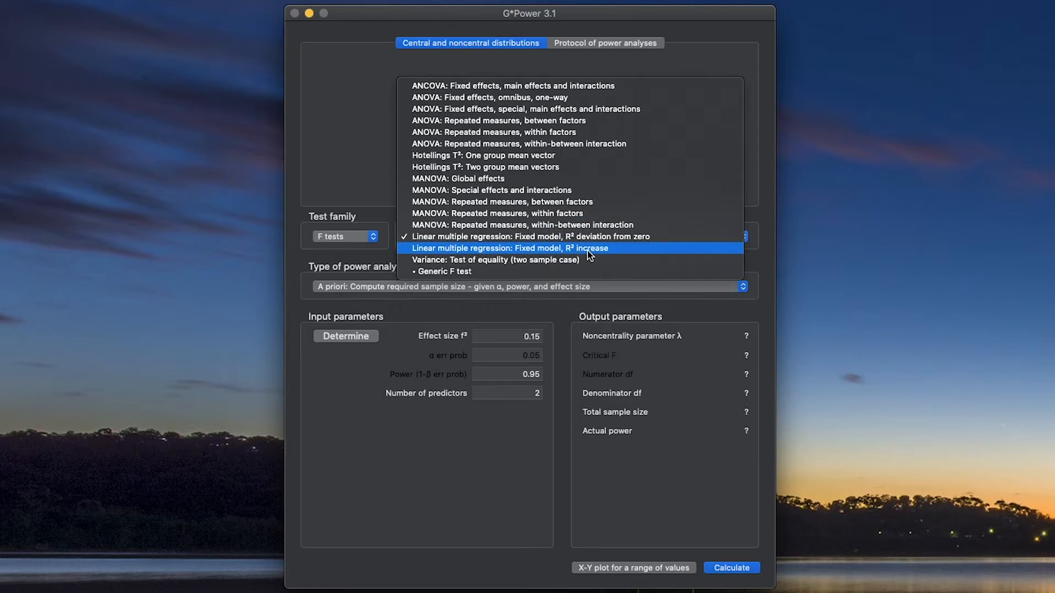
pyautogui.click(578, 248)
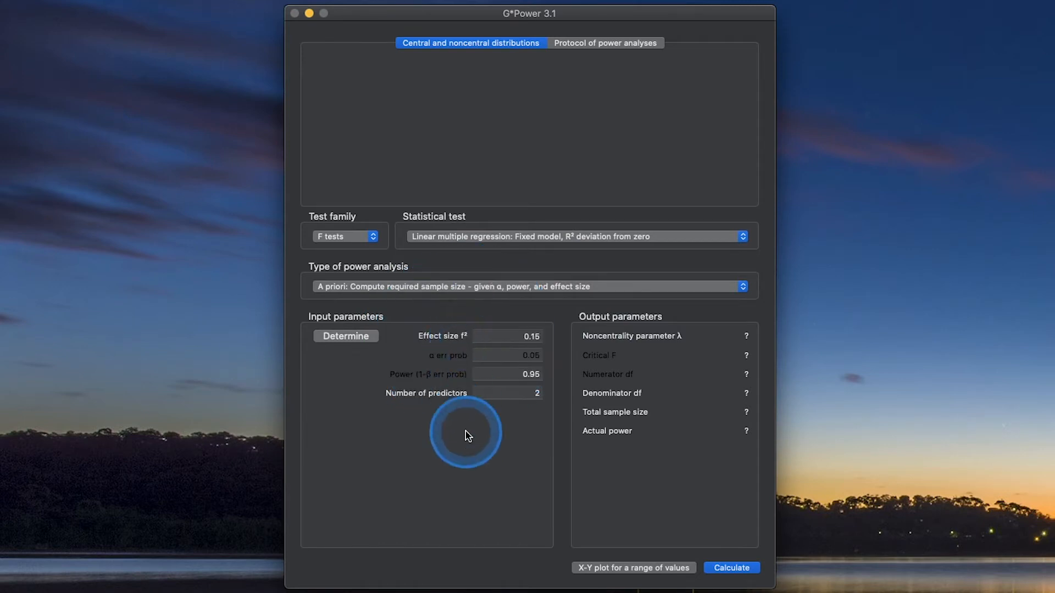
pyautogui.moveTo(468, 341)
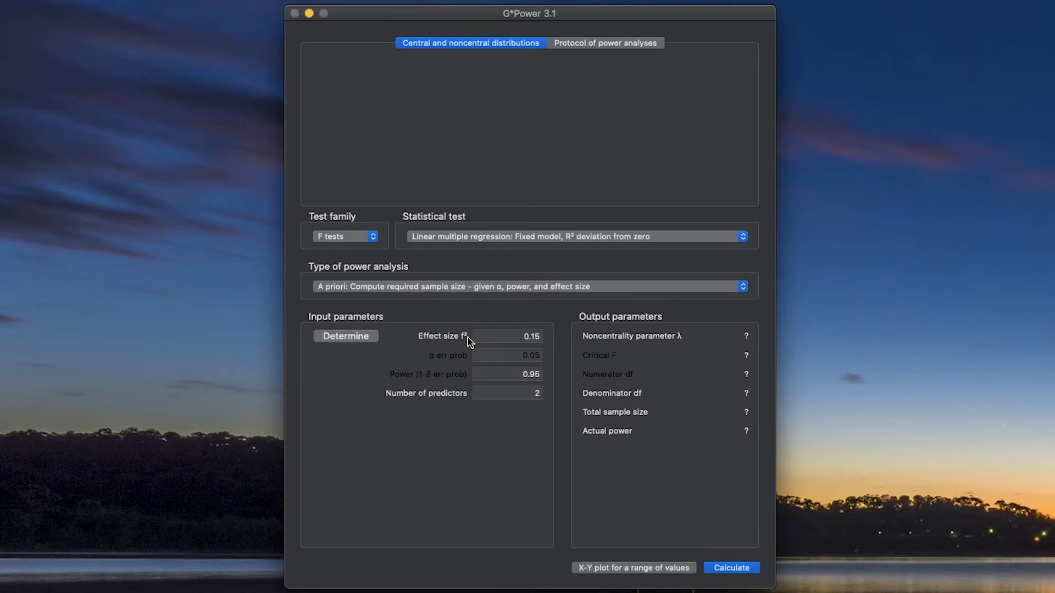
# Review the f² conventions tooltip and select the Effect size f² value for replacement.
pyautogui.click(455, 317)
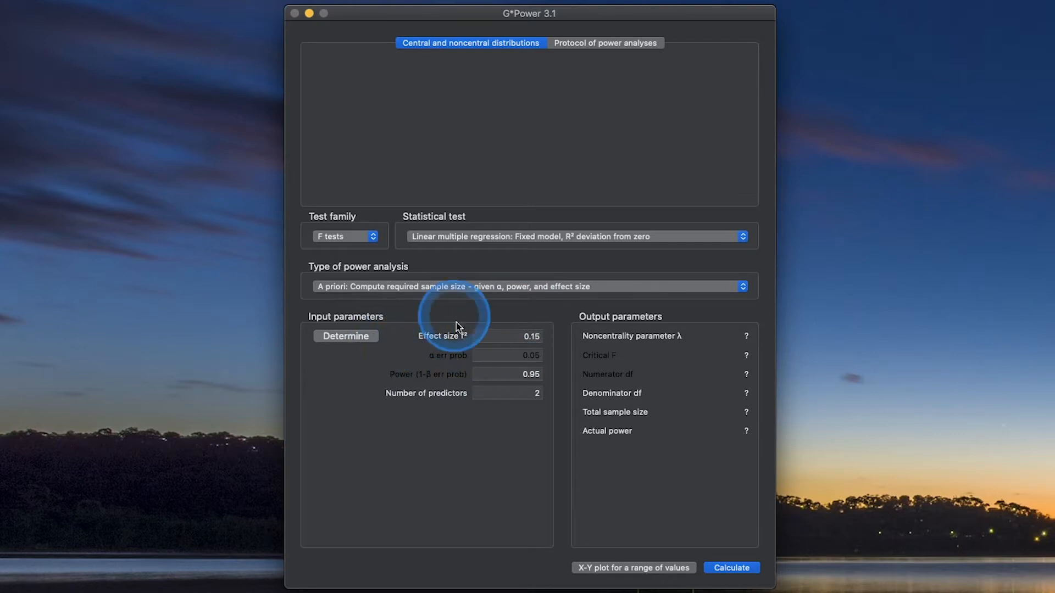
pyautogui.moveTo(538, 336)
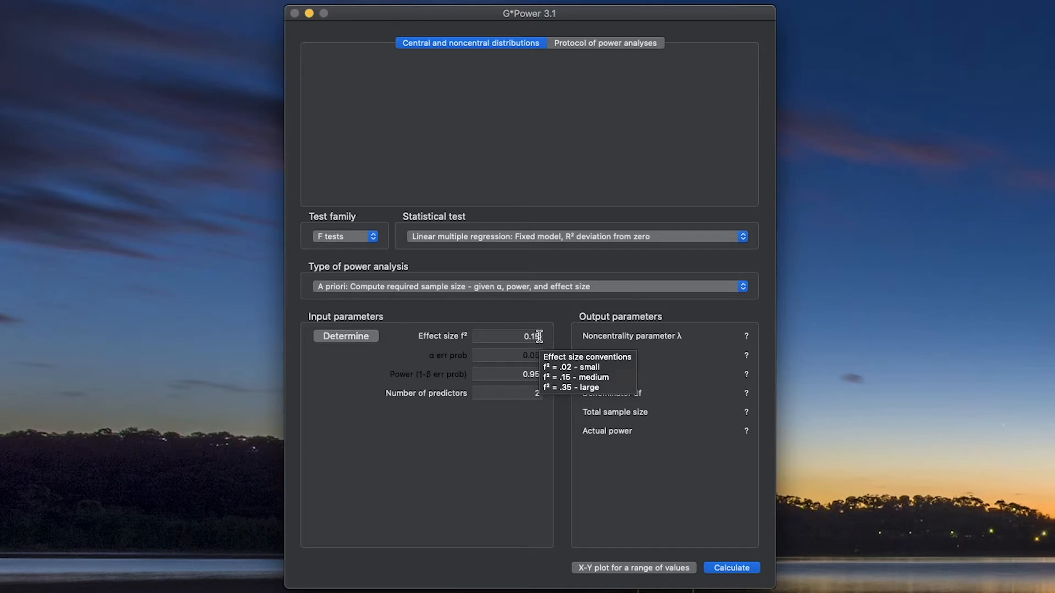
pyautogui.click(518, 336)
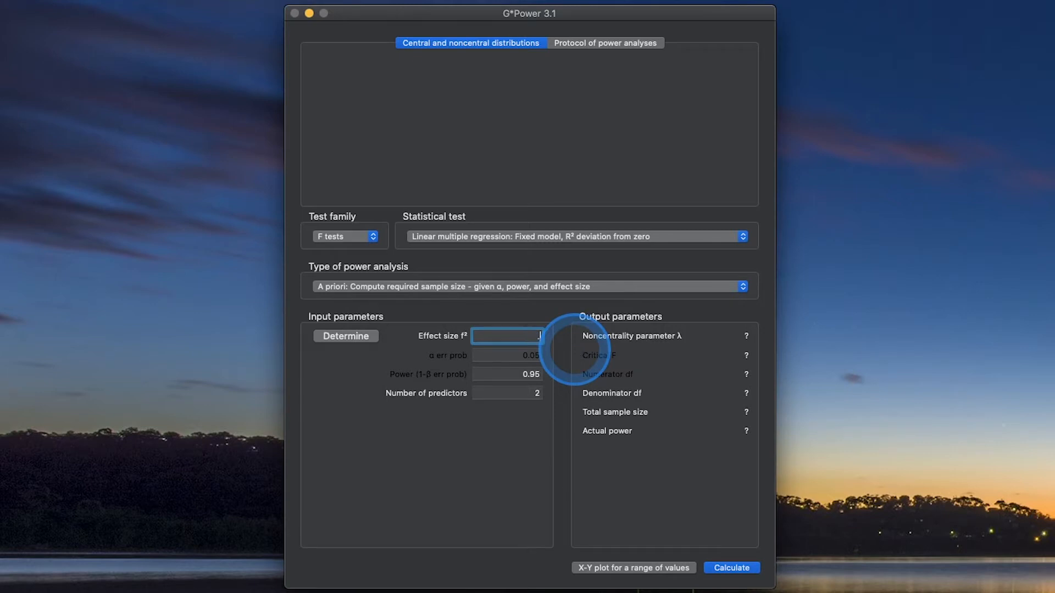
# Enter effect size f² .02 and move to editing the number of predictors.
pyautogui.write('.02')
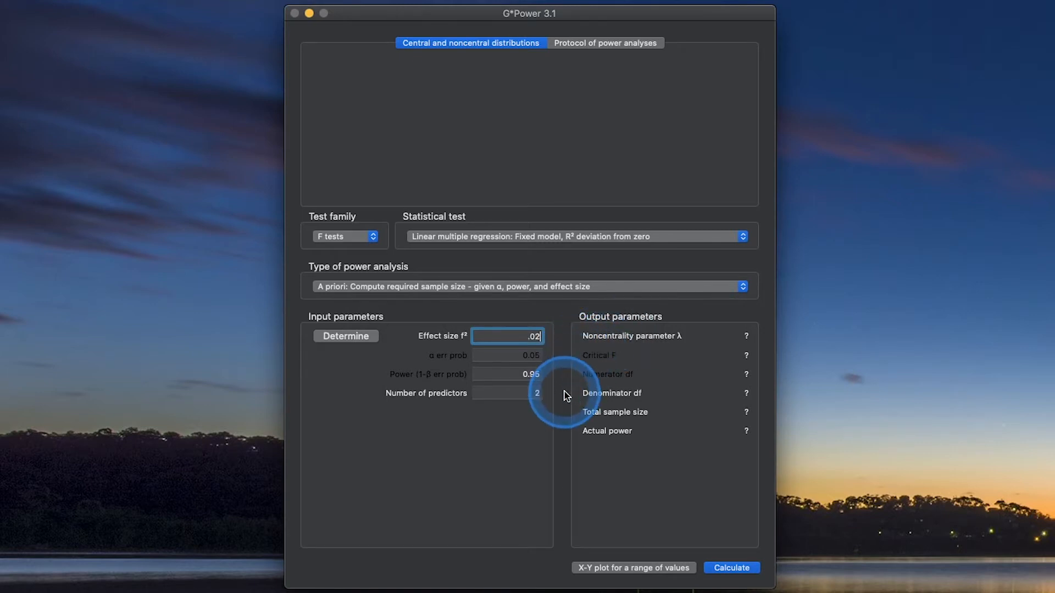
pyautogui.click(345, 336)
pyautogui.write('5')
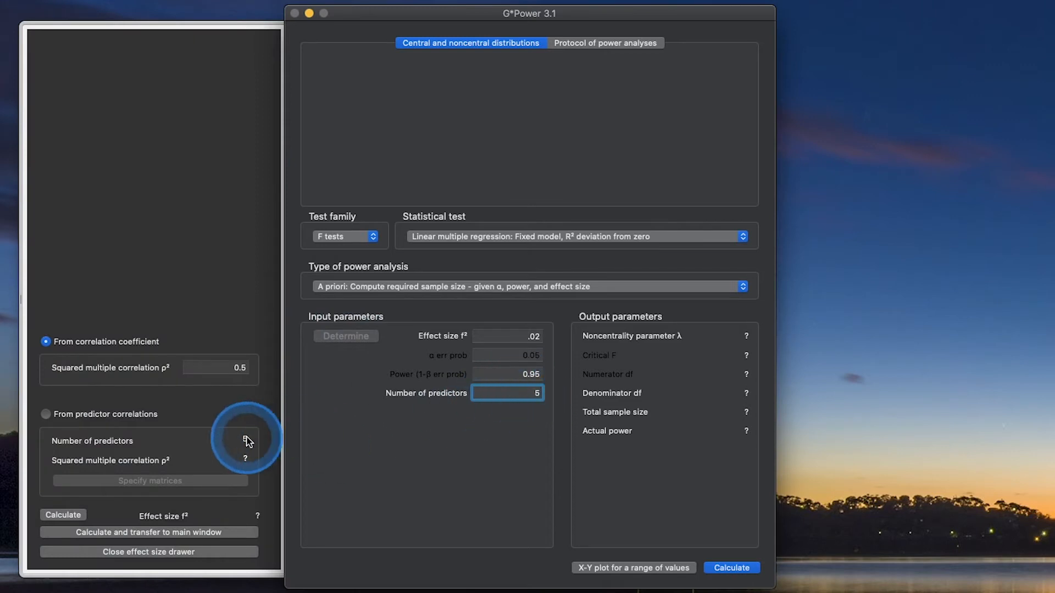
# Choose 'From predictor correlations' and bring up the Specify matrices window.
pyautogui.click(46, 414)
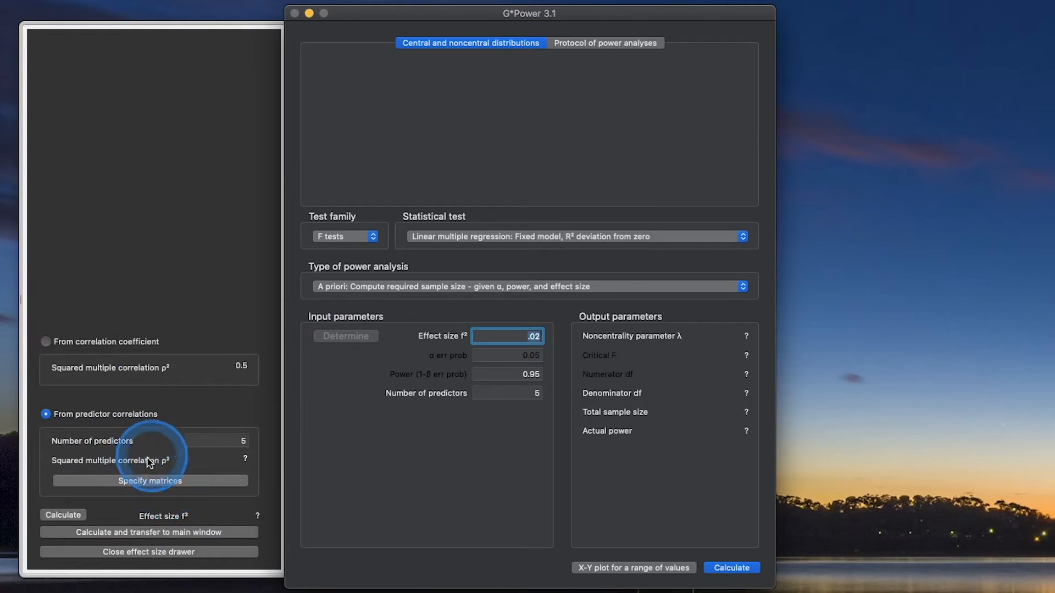
pyautogui.click(150, 481)
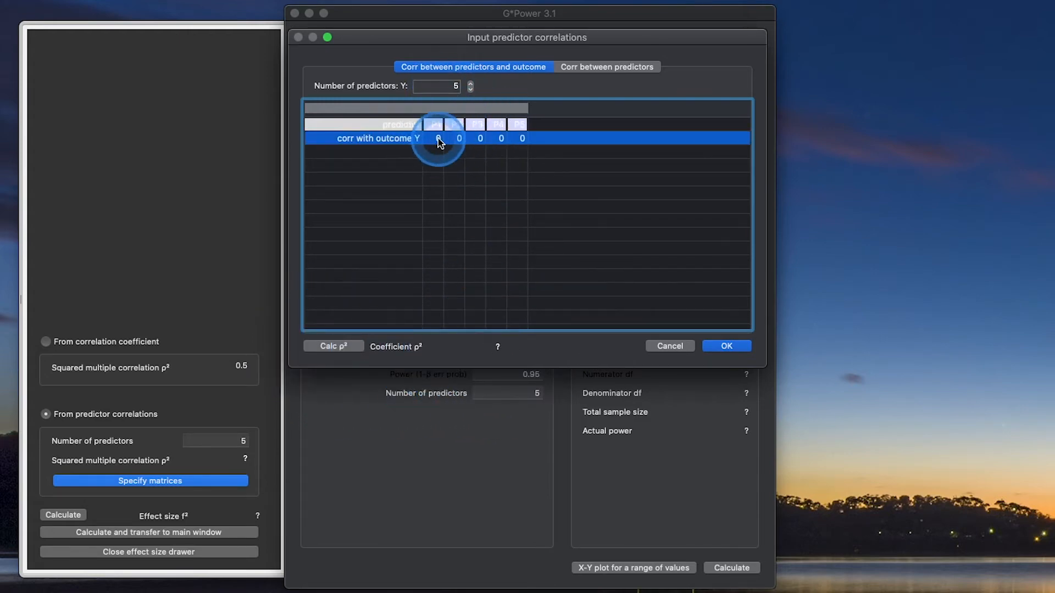
# Enter predictor–outcome correlations .25, .35 and -.02 for the five predictors.
pyautogui.write('.25')
pyautogui.click(455, 138)
pyautogui.write('-.4')
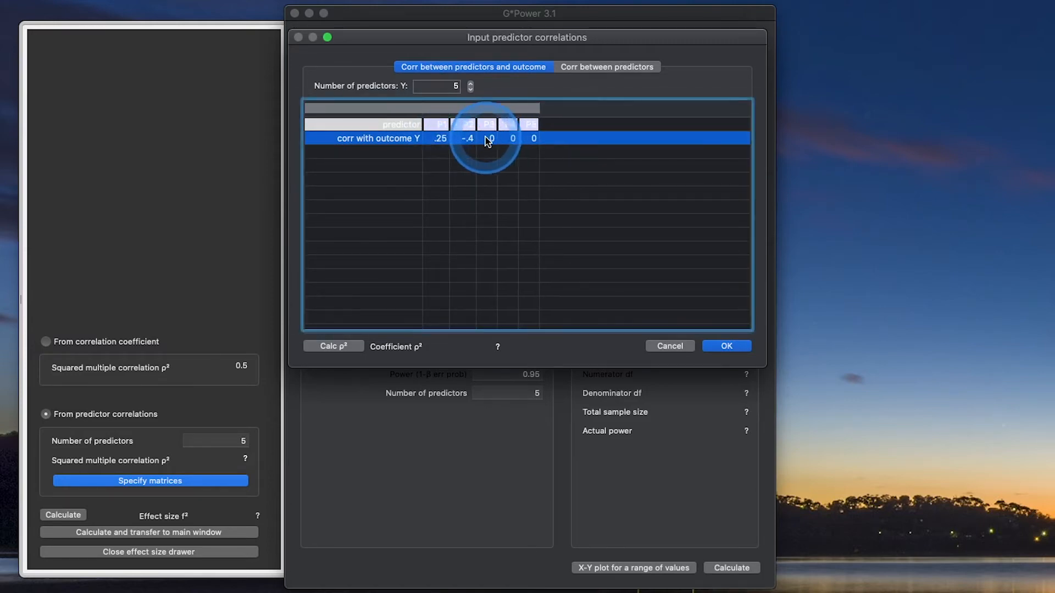
pyautogui.doubleClick(489, 139)
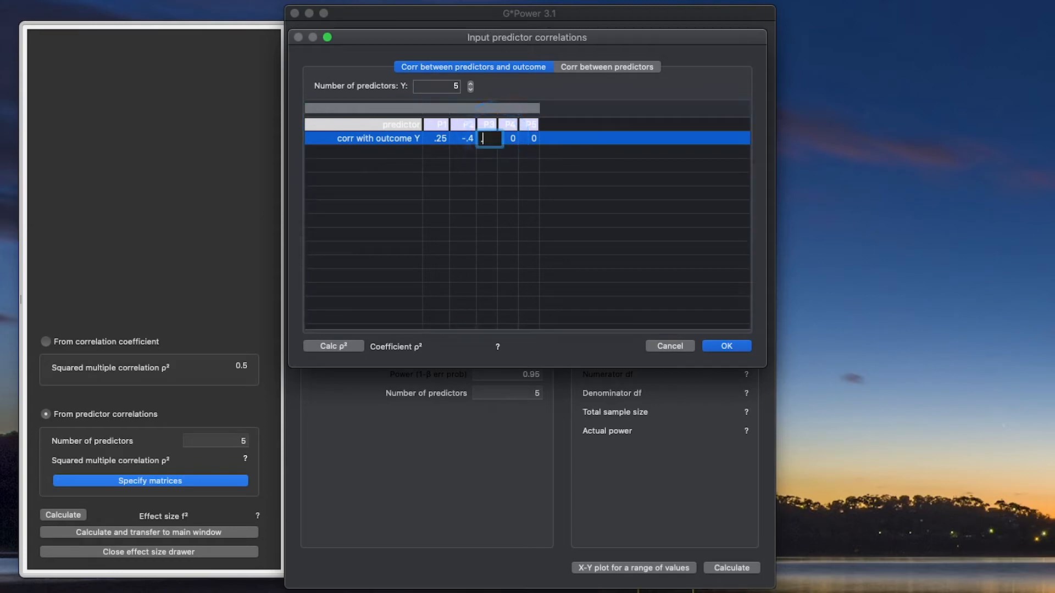
pyautogui.write('.35')
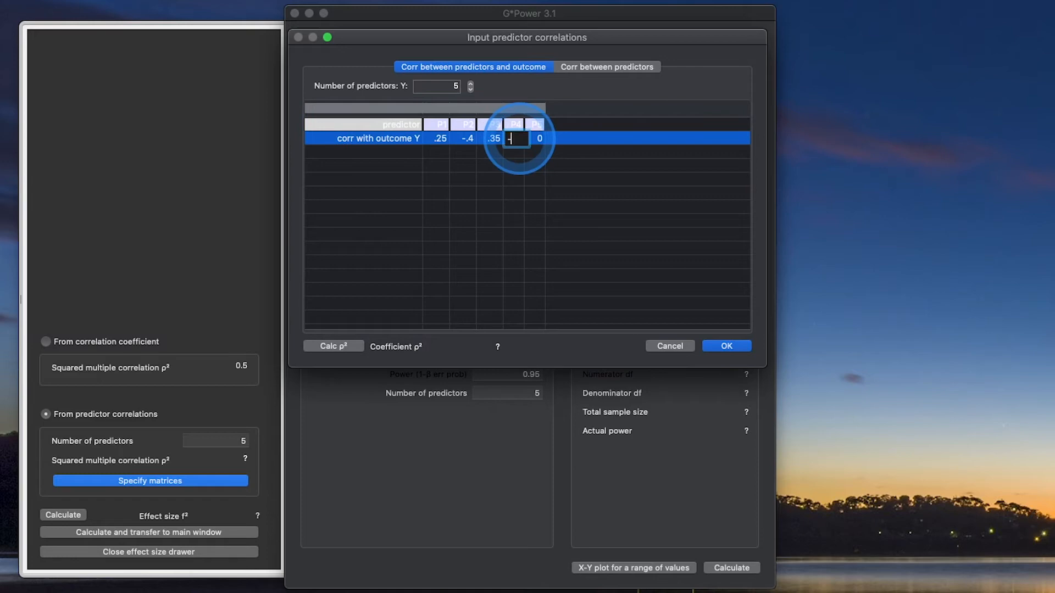
pyautogui.write('-.02')
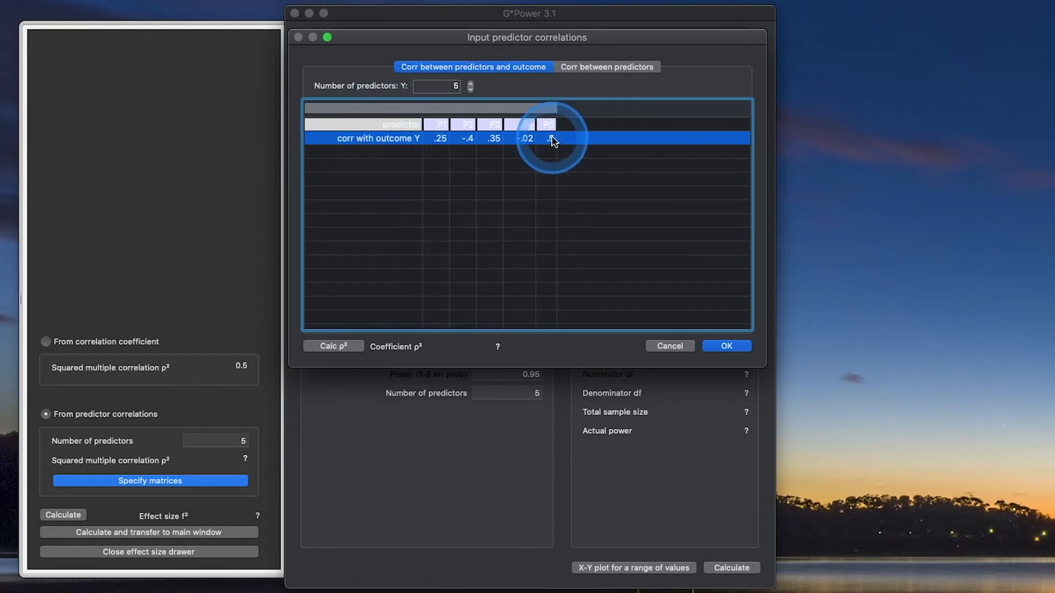
pyautogui.click(333, 346)
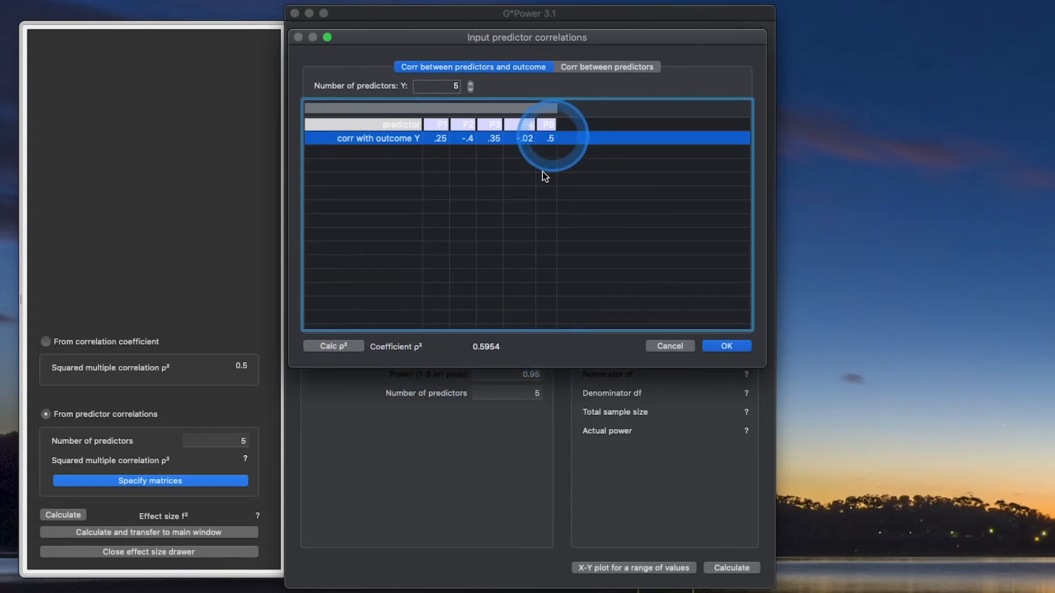
# Review the predictor–predictor and predictor–outcome correlation views, giving ρ² = 0.5954.
pyautogui.click(726, 345)
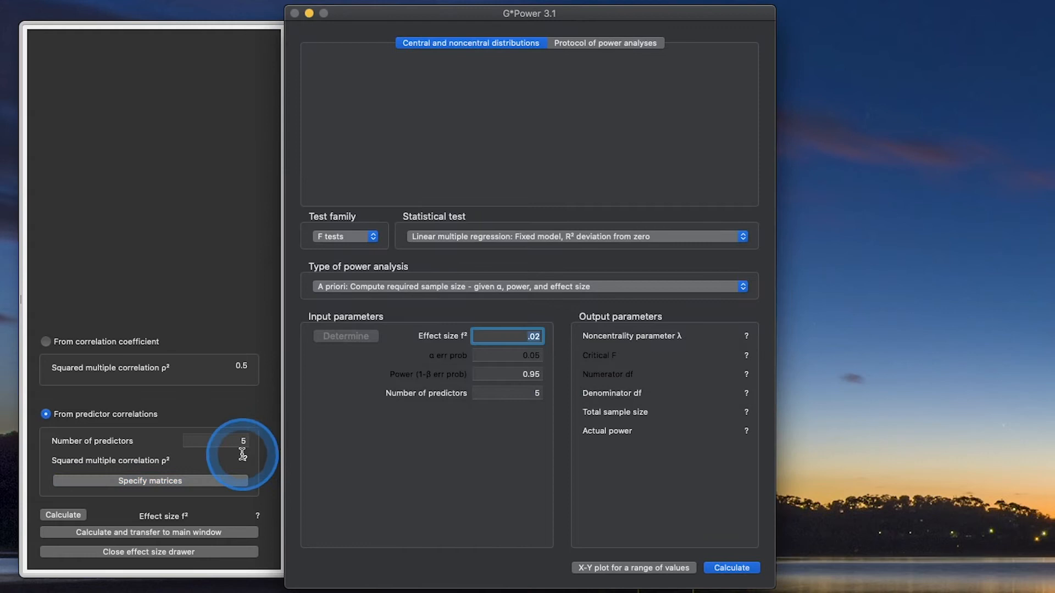
pyautogui.click(150, 482)
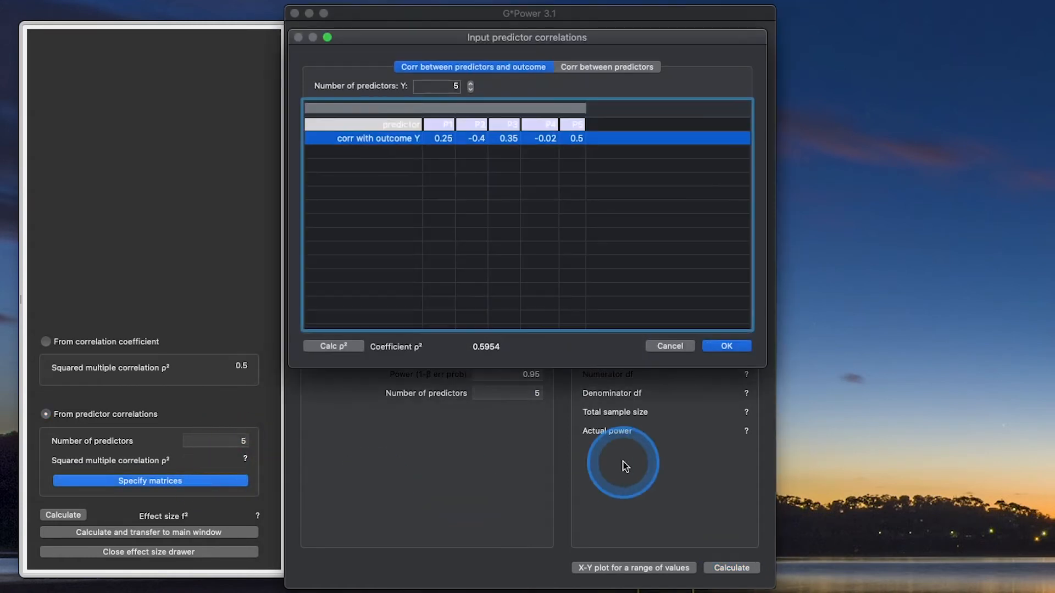
pyautogui.click(607, 66)
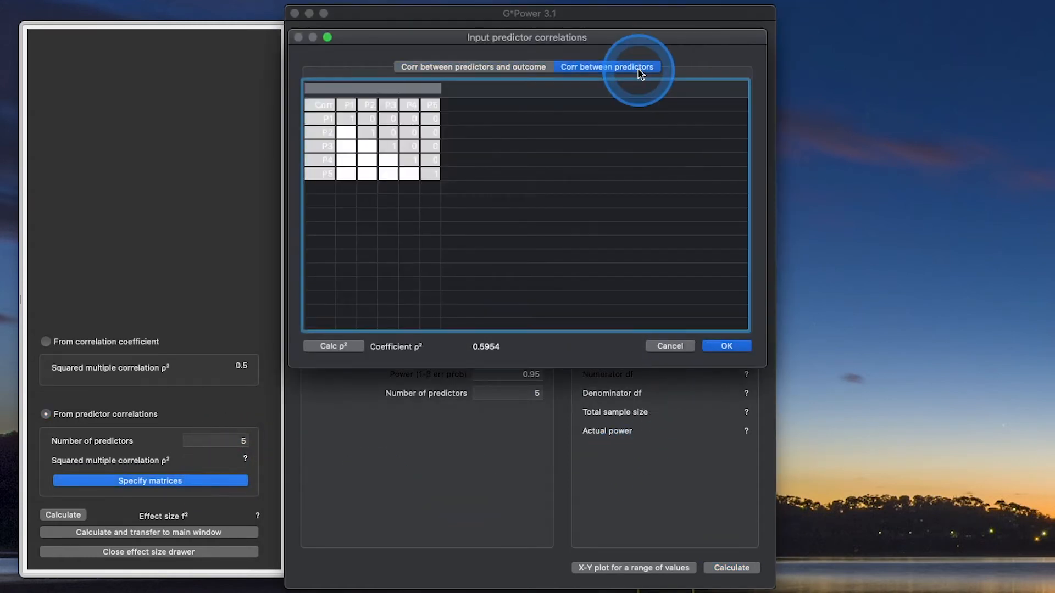
pyautogui.click(472, 66)
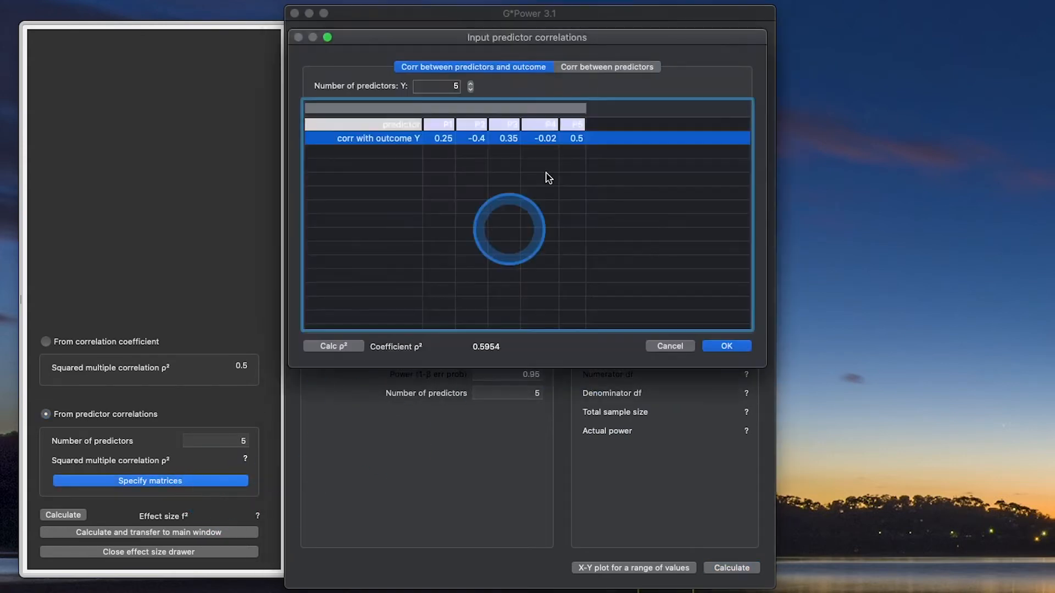
pyautogui.click(607, 66)
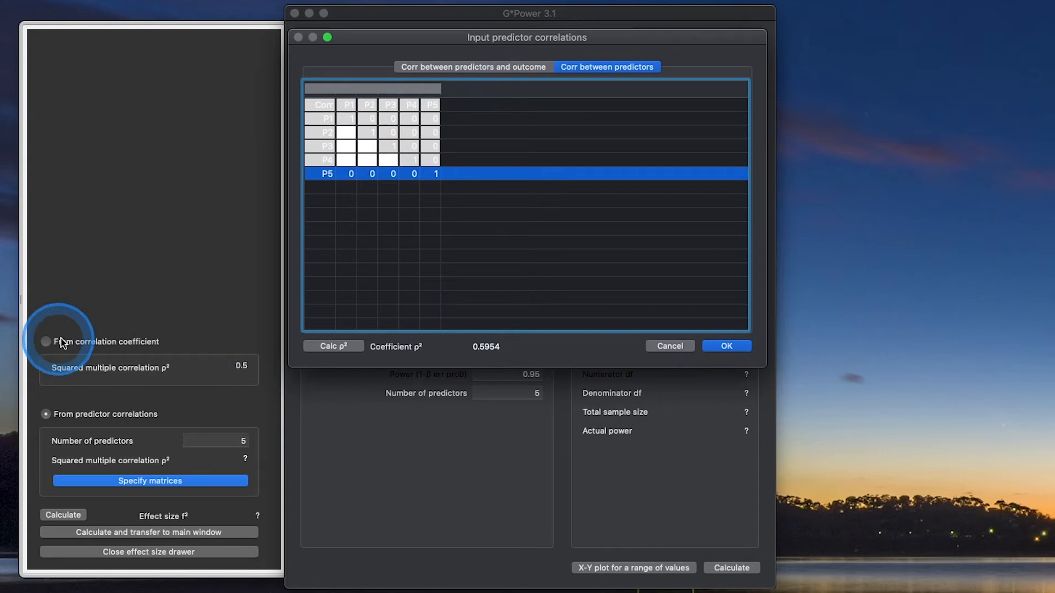
# Derive effect size from squared correlation .59 and close the drawer with f² at .02.
pyautogui.click(727, 345)
pyautogui.write('.59')
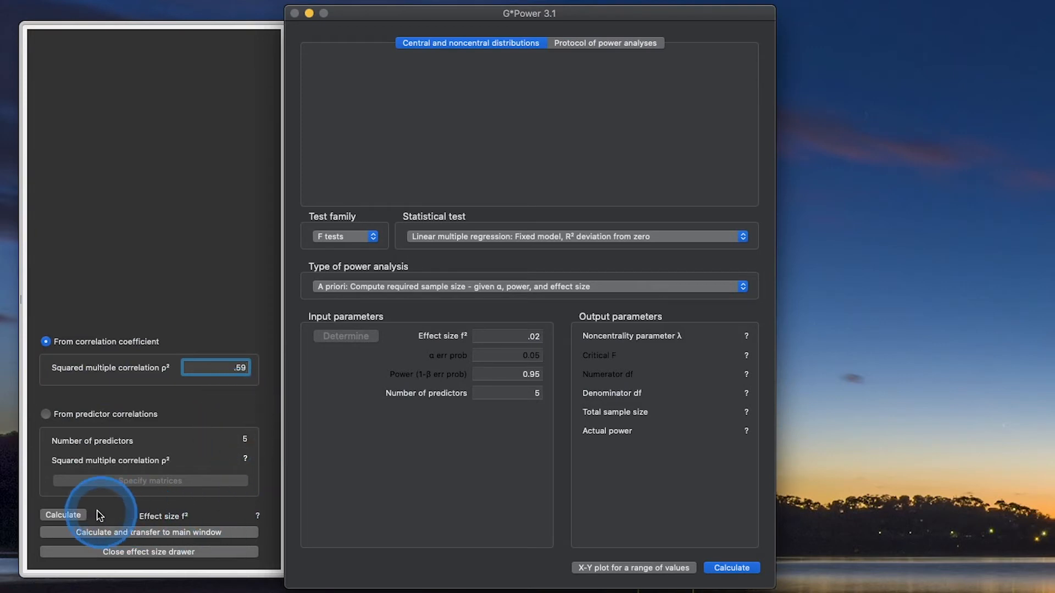
pyautogui.click(62, 514)
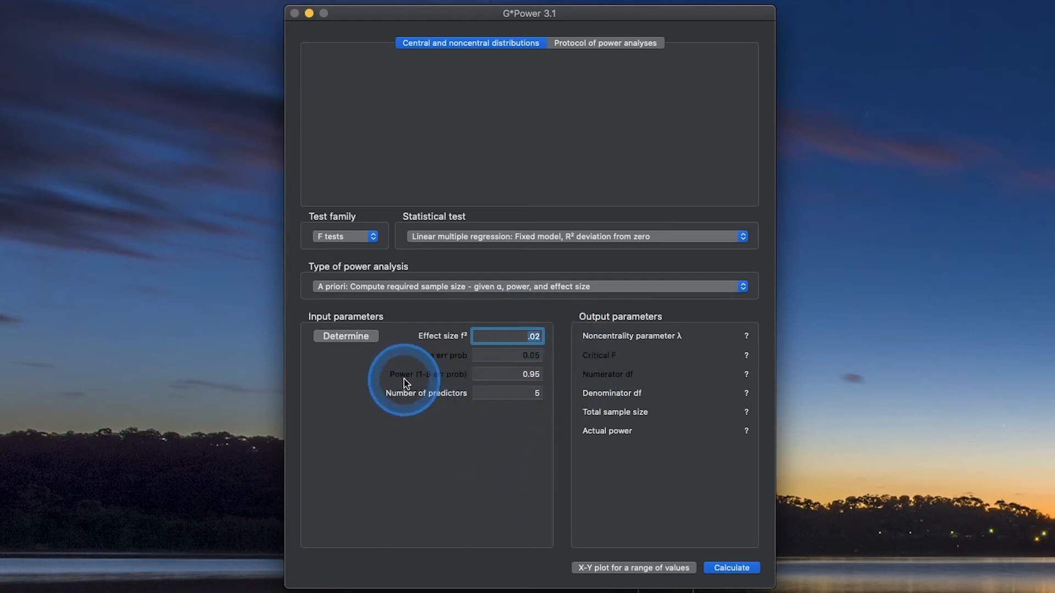
# Calculate N = 647 at power 0.80 for f² .02, then N = 92 for f² 0.15.
pyautogui.click(508, 373)
pyautogui.write('0.8')
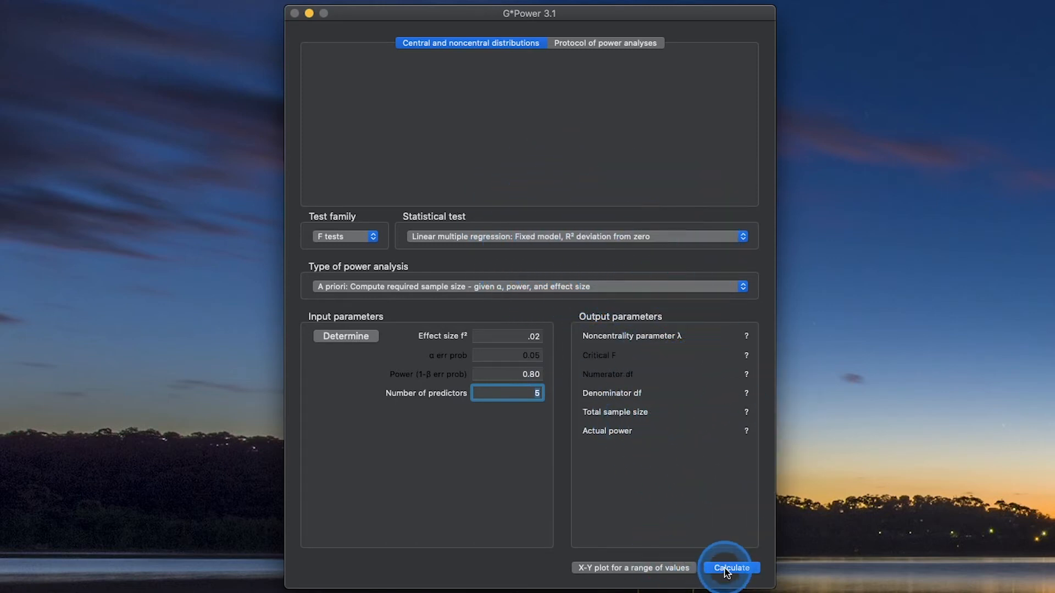
pyautogui.click(732, 567)
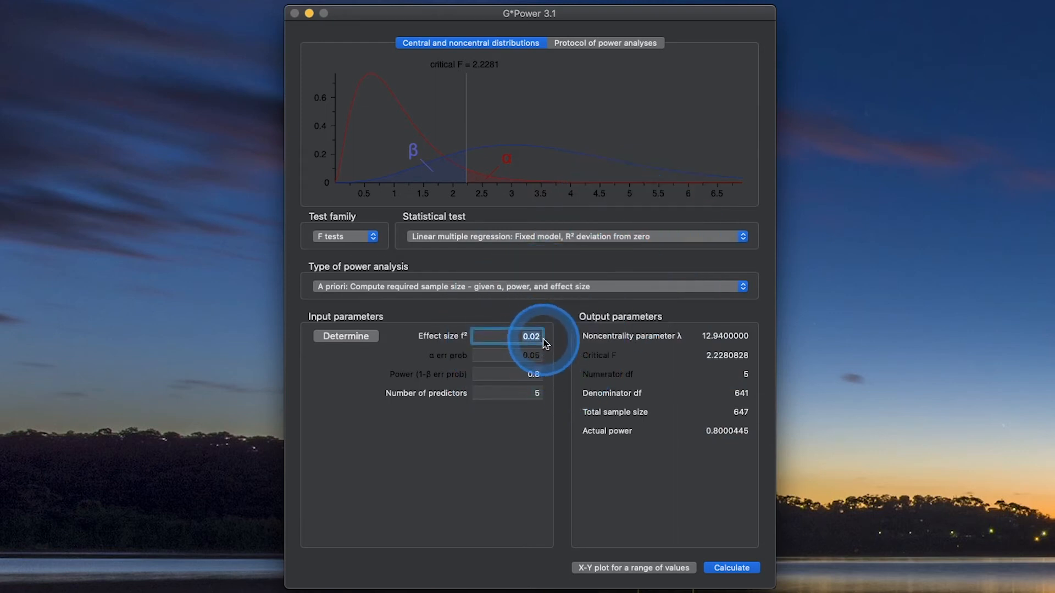
pyautogui.click(732, 567)
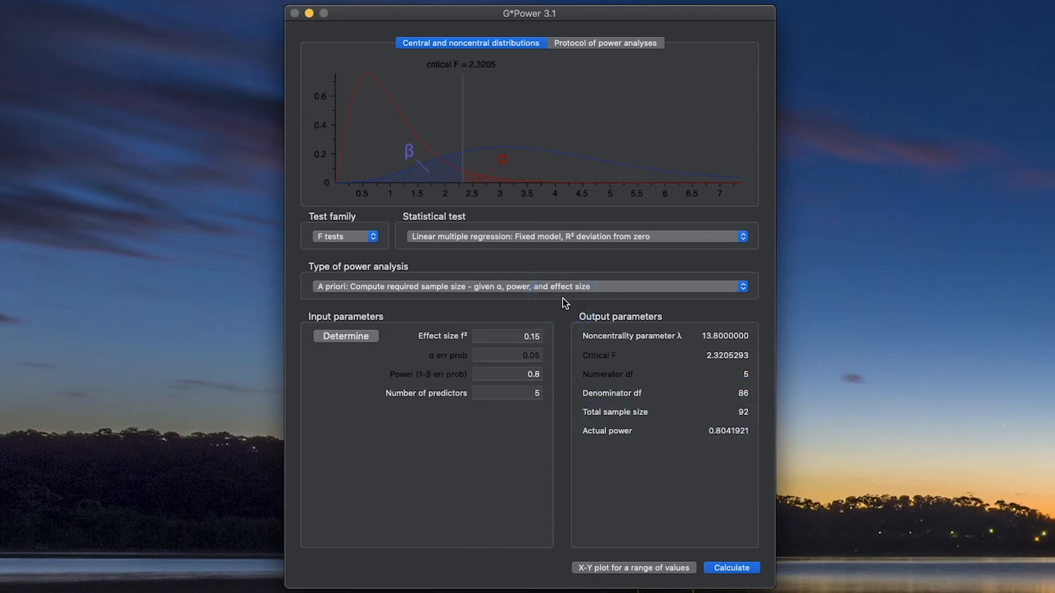
pyautogui.click(575, 236)
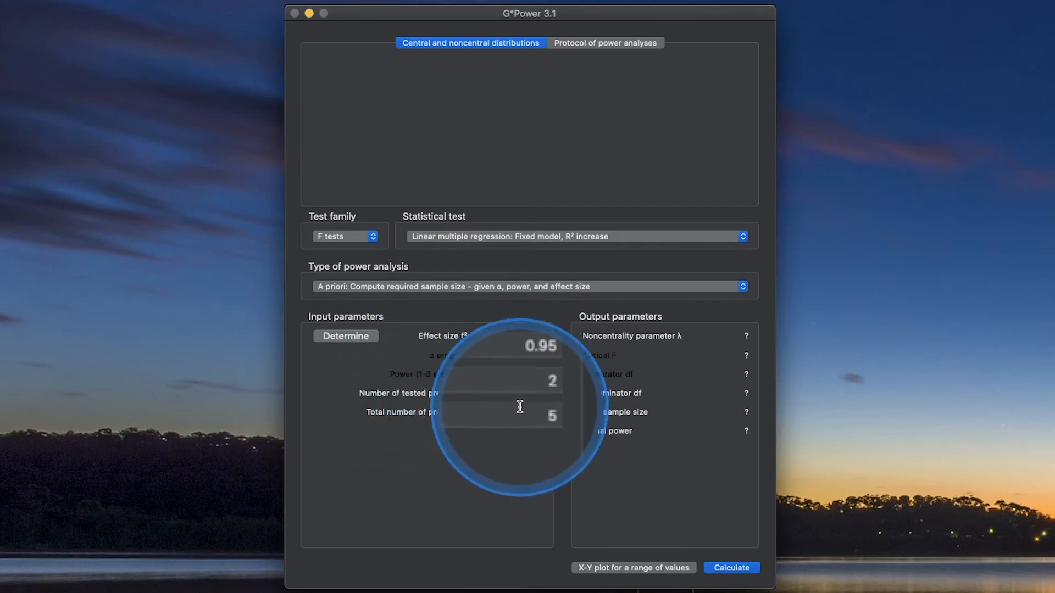
# Set R² increase with 2 tested of 5 predictors and review variances in the effect size drawer.
pyautogui.click(345, 337)
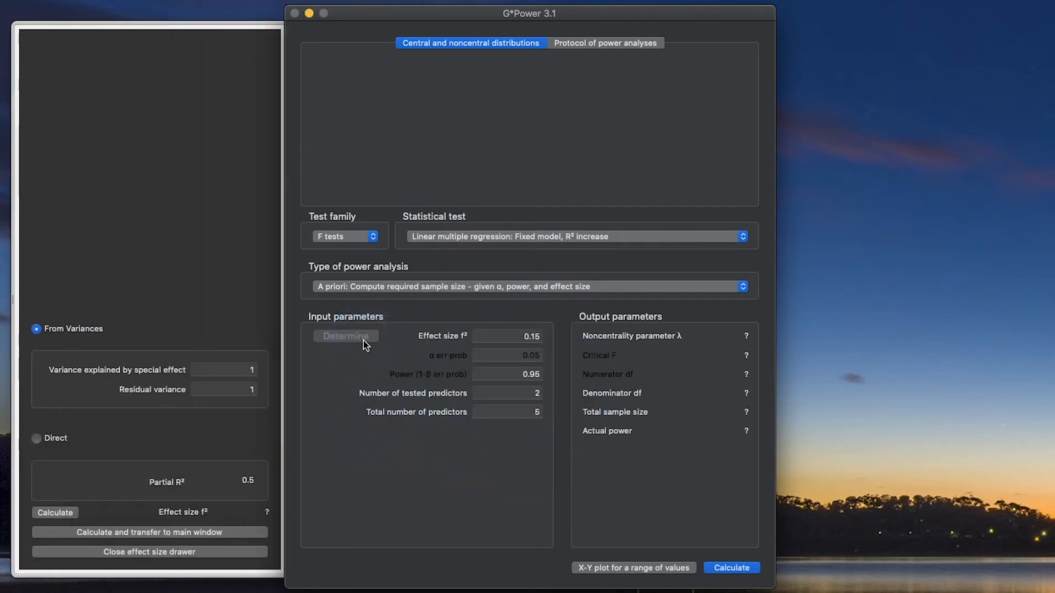
pyautogui.click(519, 412)
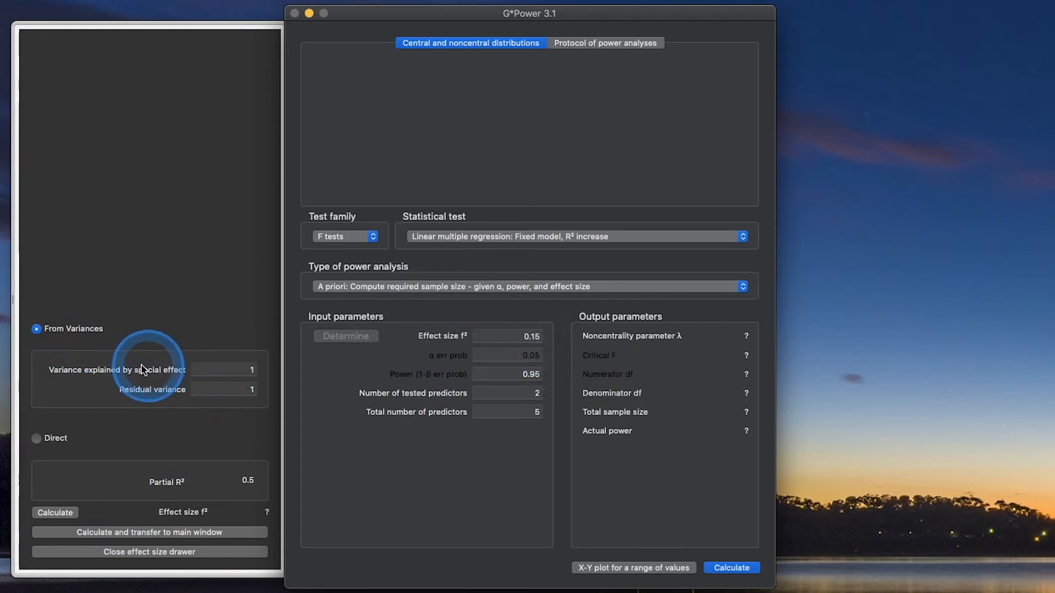
pyautogui.click(225, 369)
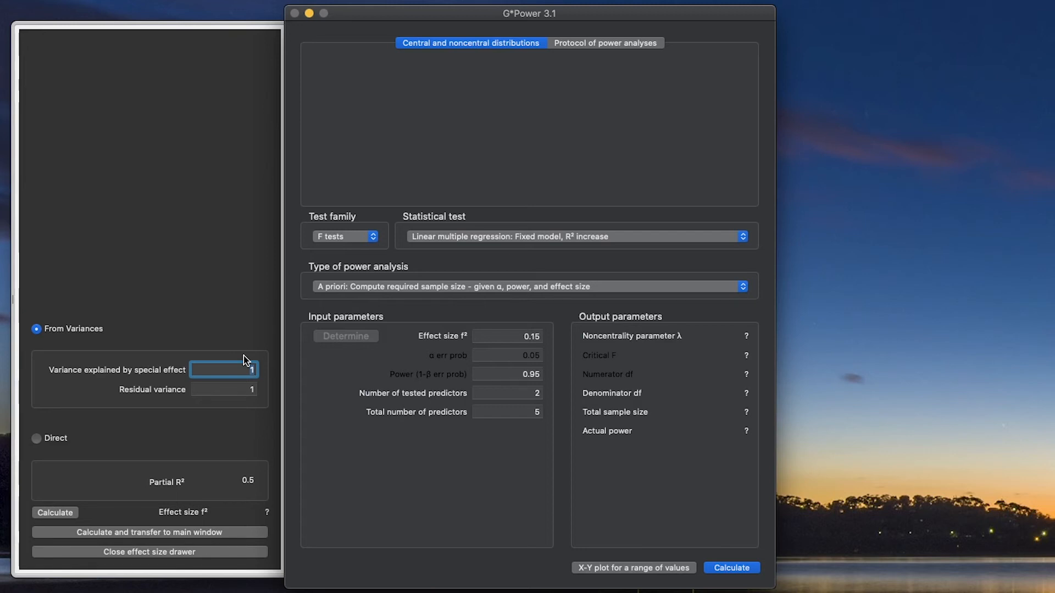
pyautogui.click(225, 389)
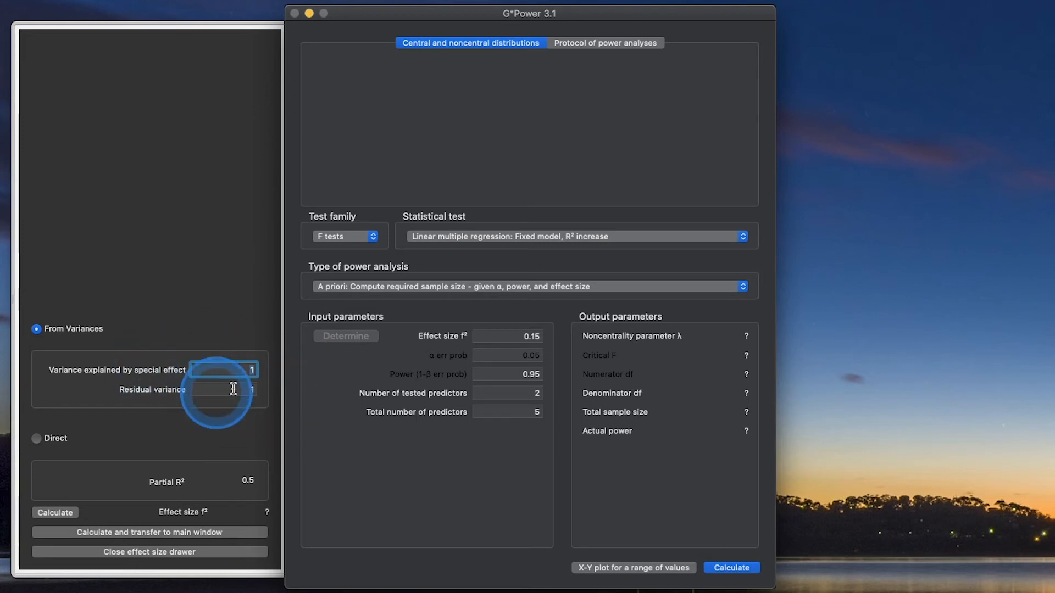
pyautogui.click(36, 437)
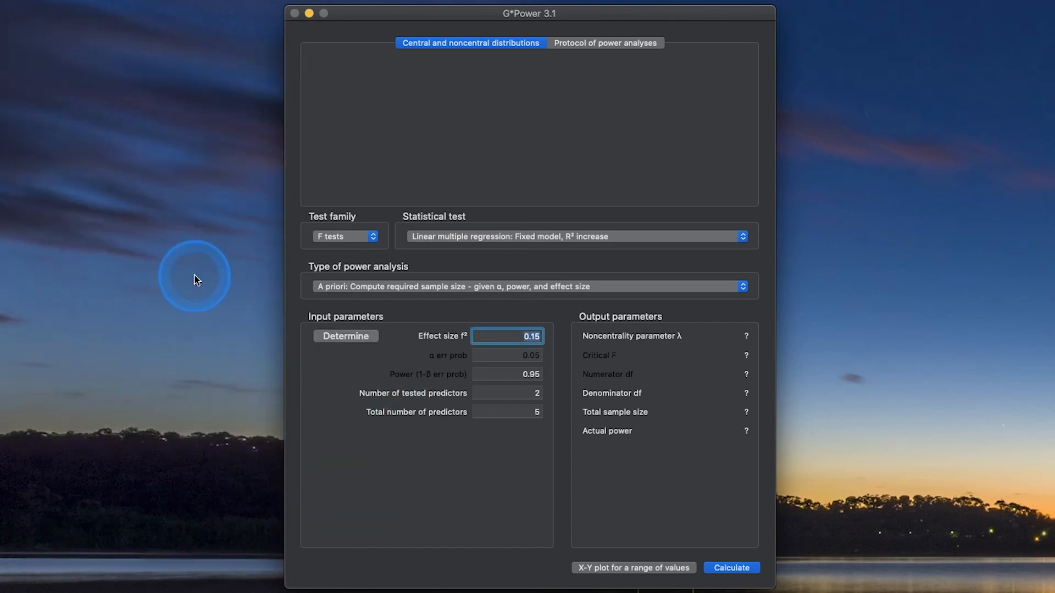
pyautogui.moveTo(618, 429)
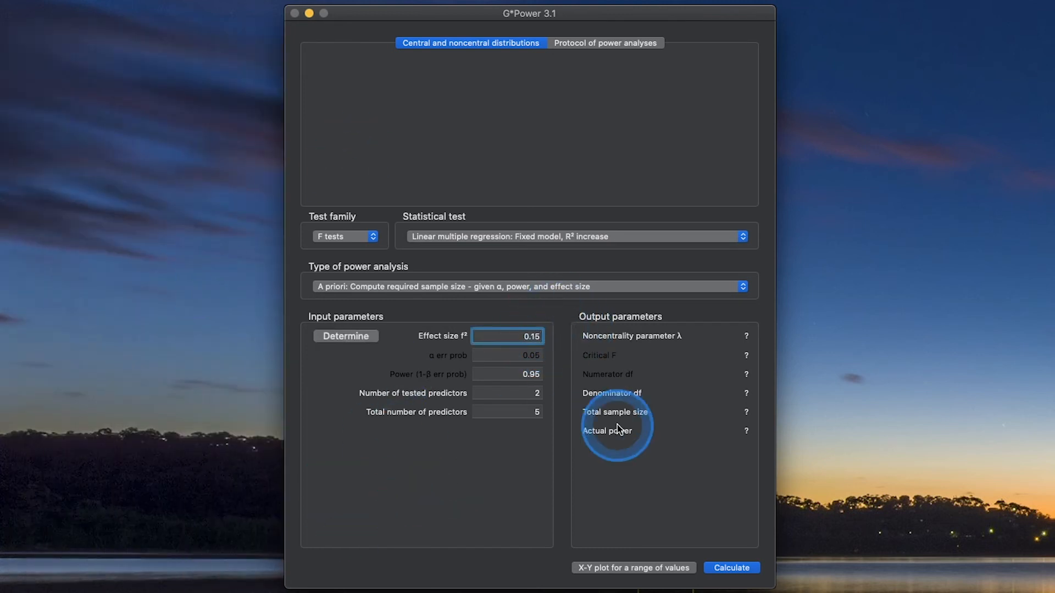
# Enter effect size f² 0.10 and power .80 for the R² increase analysis.
pyautogui.write('0.10')
pyautogui.click(507, 373)
pyautogui.write('.8')
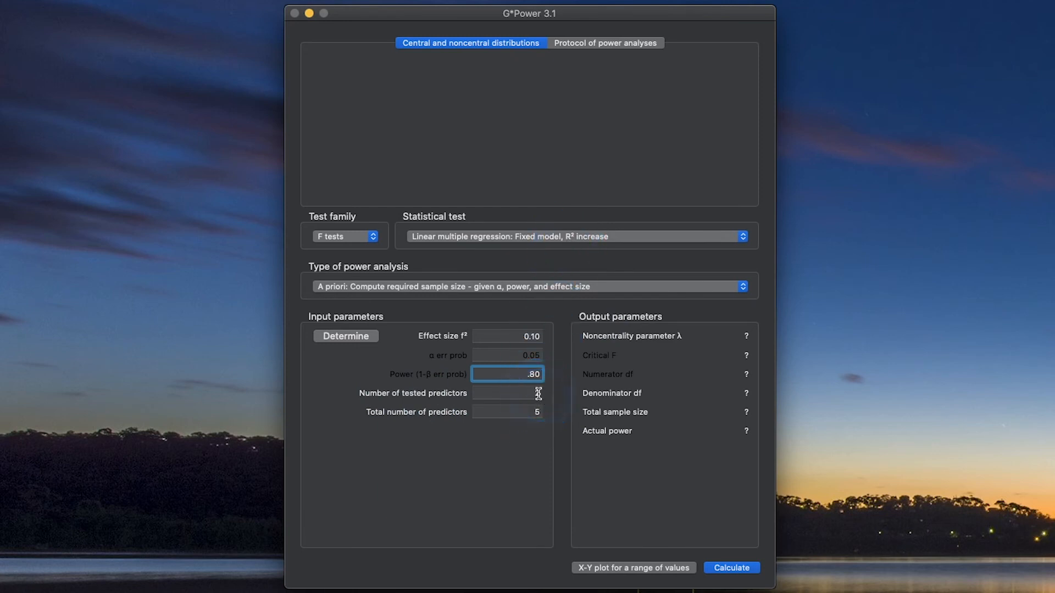
pyautogui.click(518, 394)
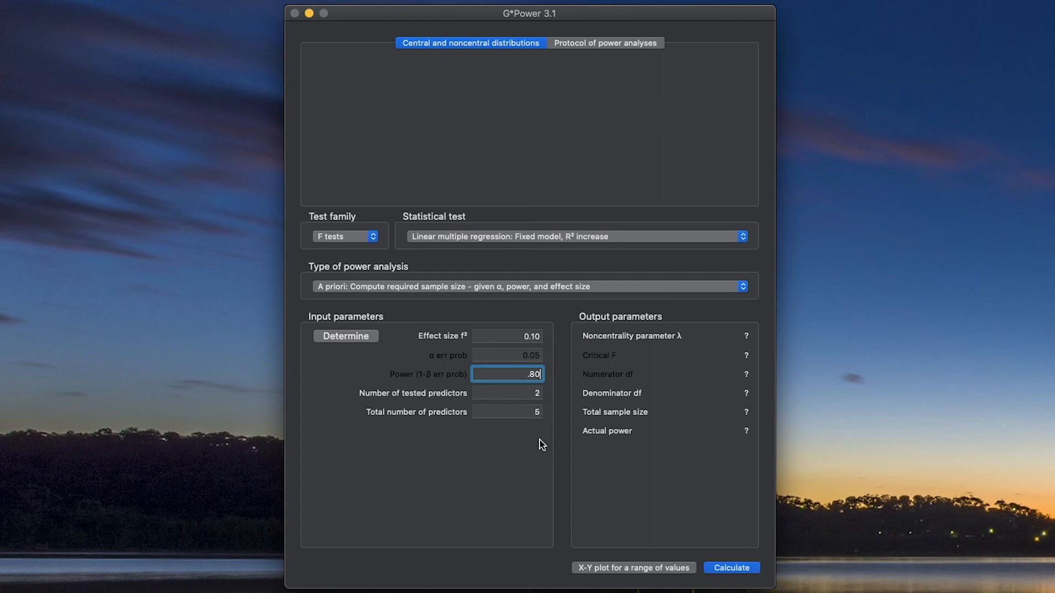
pyautogui.click(529, 394)
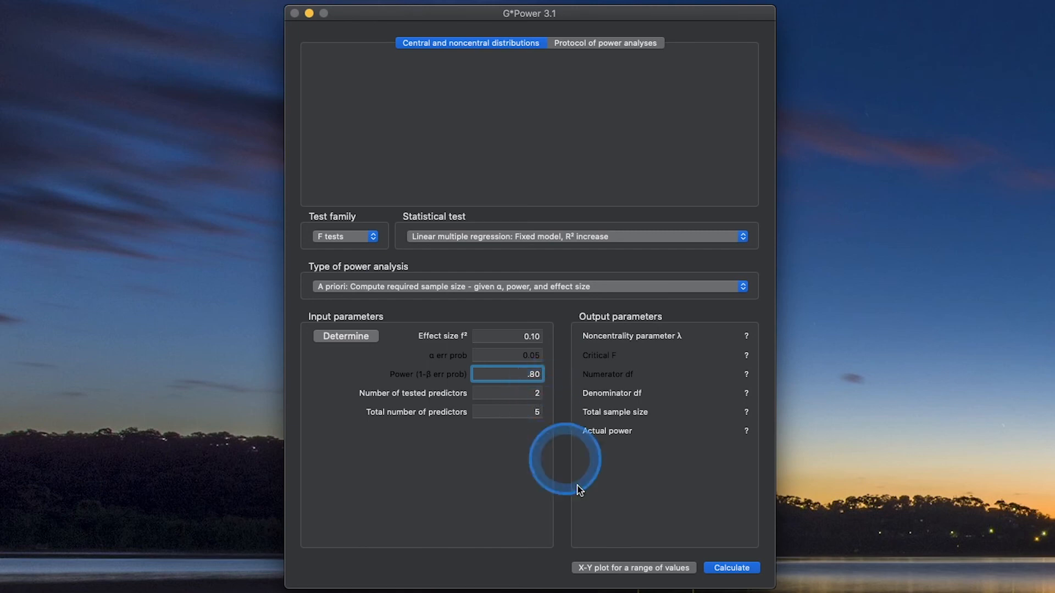
# Calculate N = 100 for f² 0.10, then N = 485 for f² 0.02 at 80% power.
pyautogui.click(732, 567)
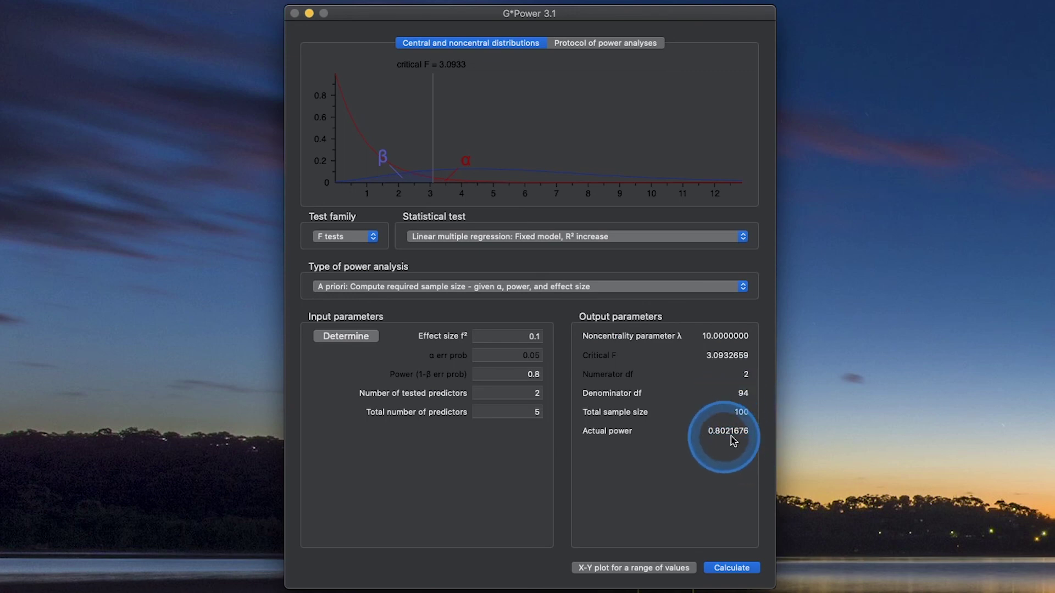
pyautogui.moveTo(729, 438)
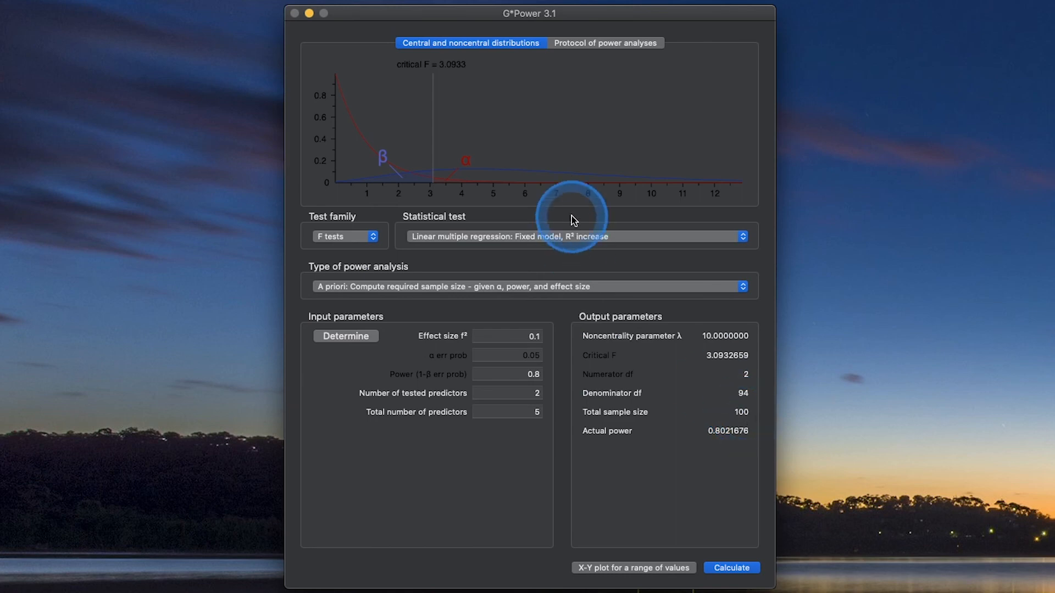
pyautogui.click(575, 236)
pyautogui.write('0.02')
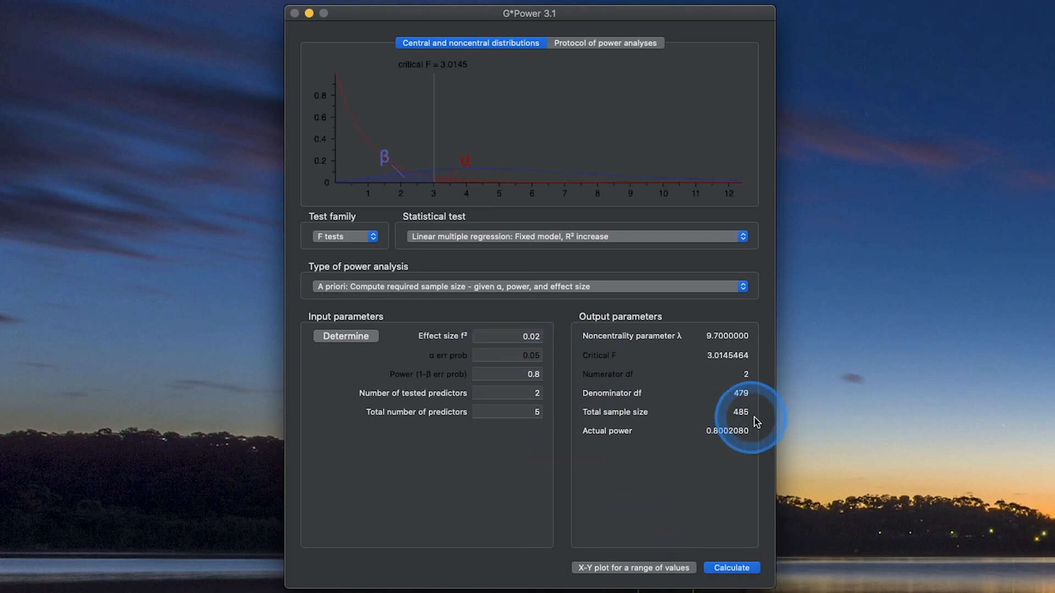
pyautogui.moveTo(728, 413)
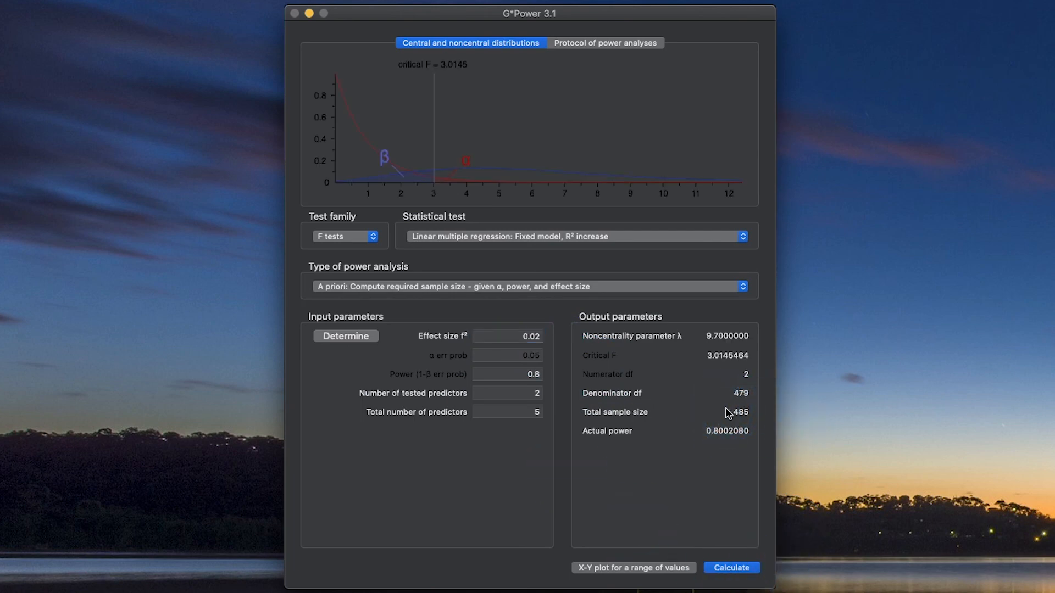
pyautogui.click(606, 236)
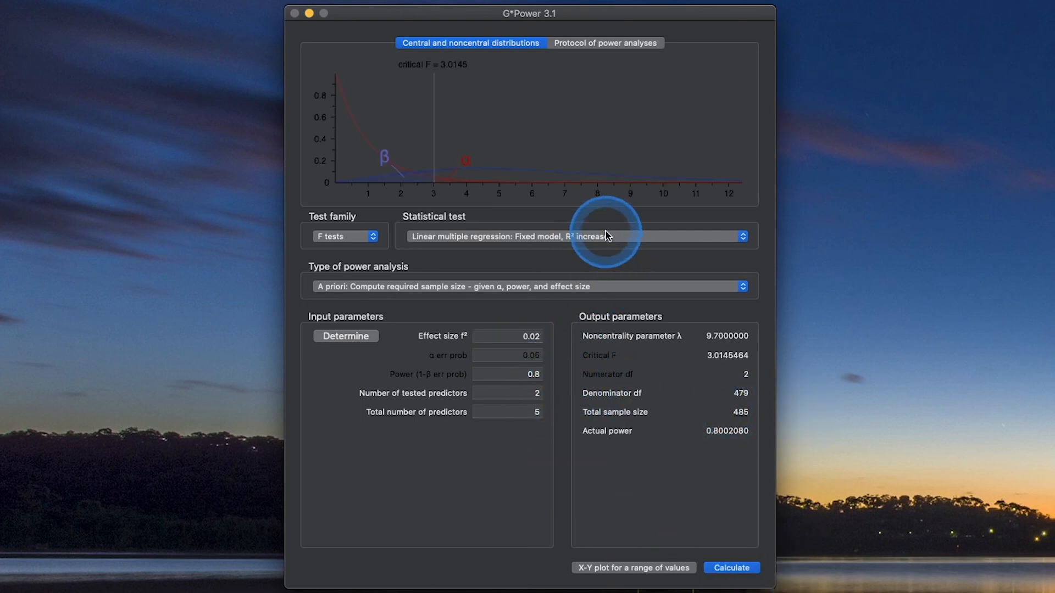